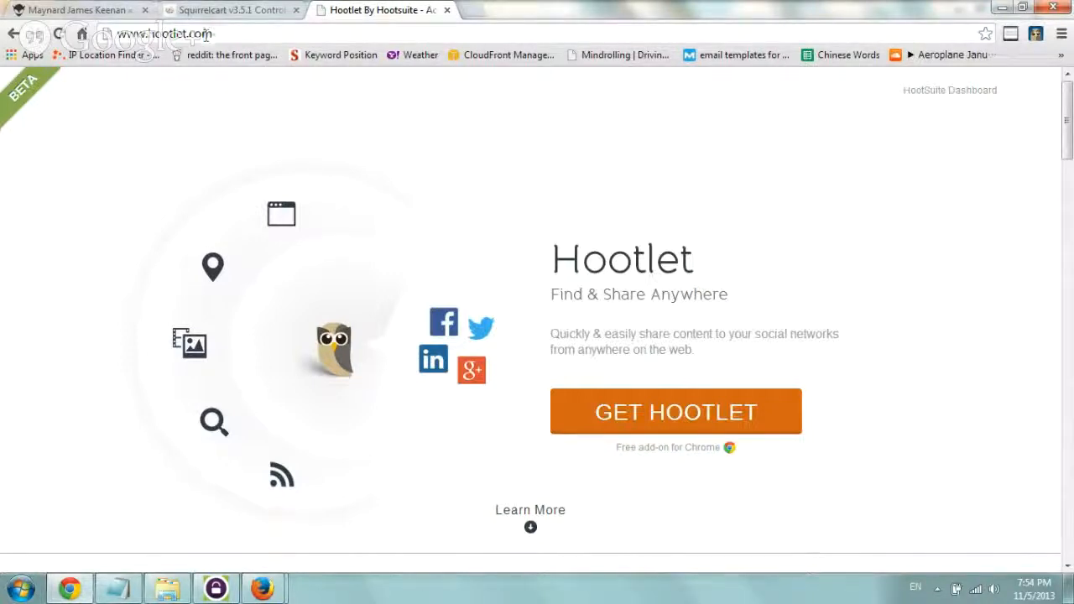
mouse_move(719, 470)
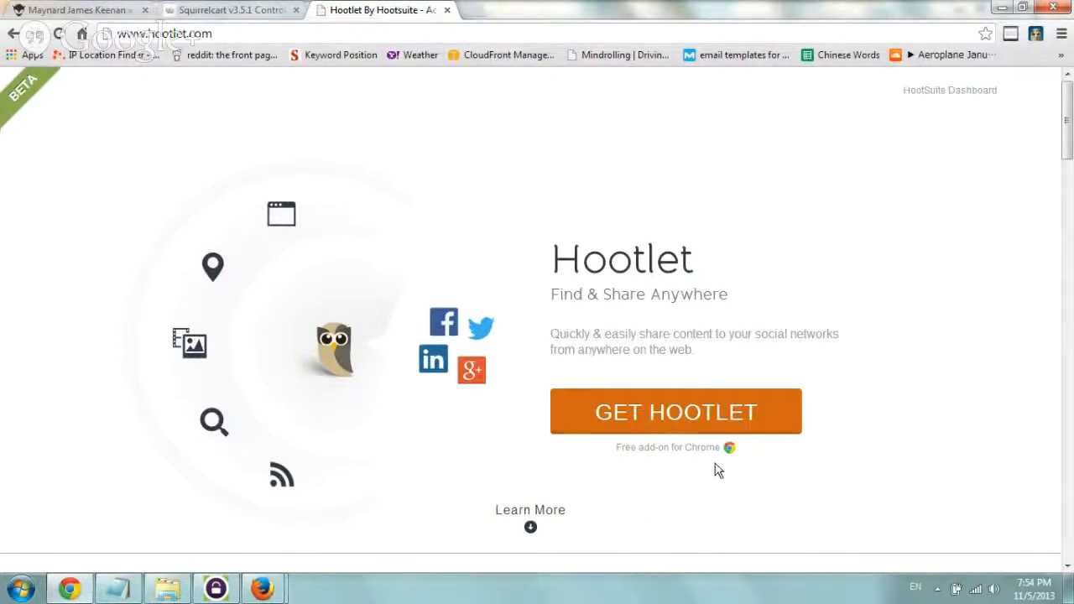
mouse_move(684, 417)
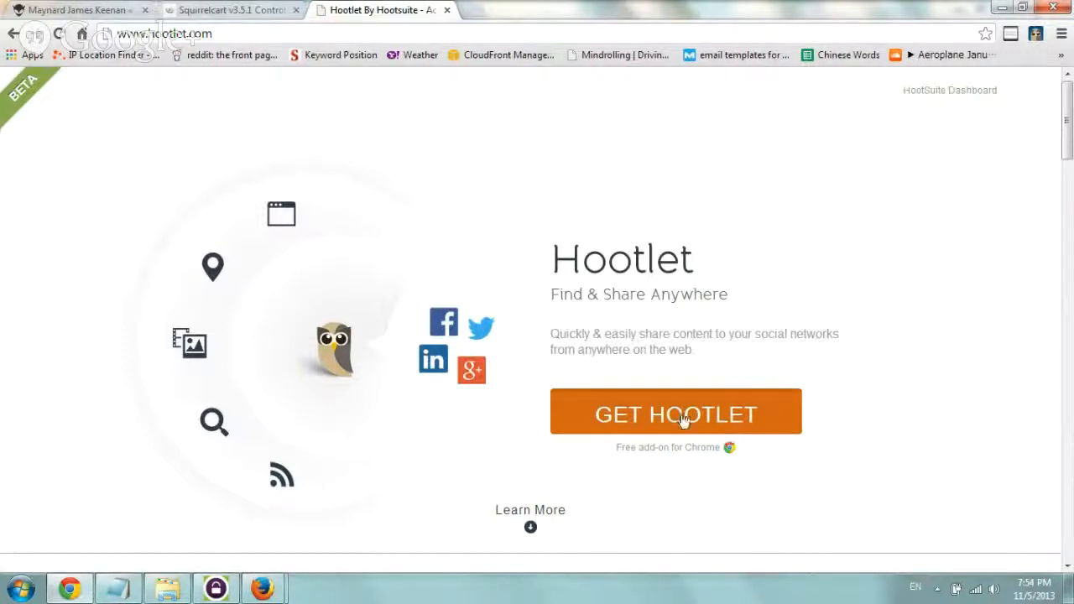
mouse_move(675, 413)
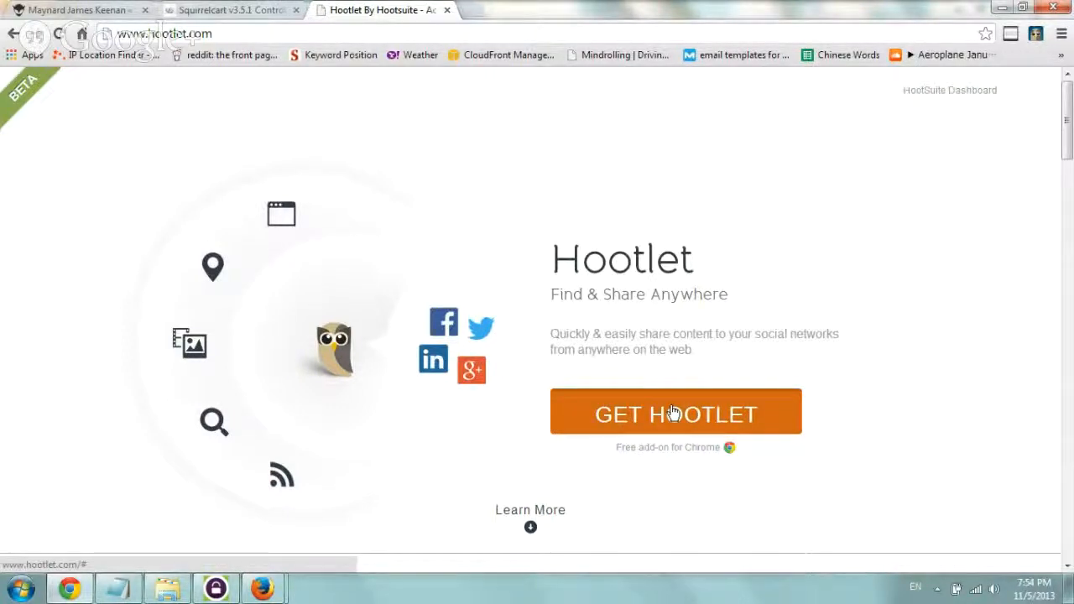
Start adding the Hootlet extension to Chrome, then cancel the install prompt
click(674, 413)
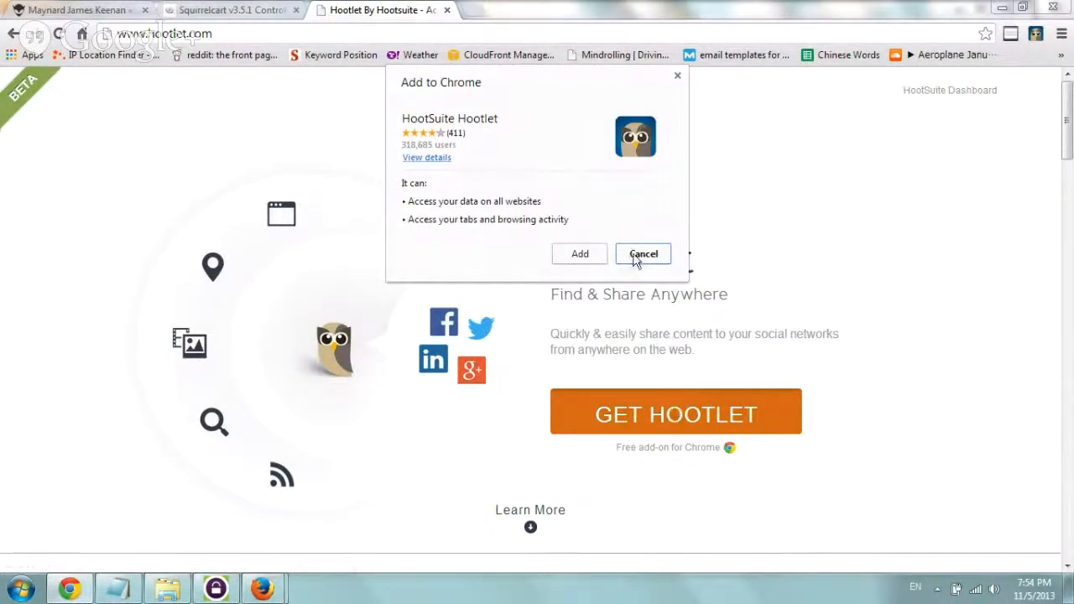
click(642, 254)
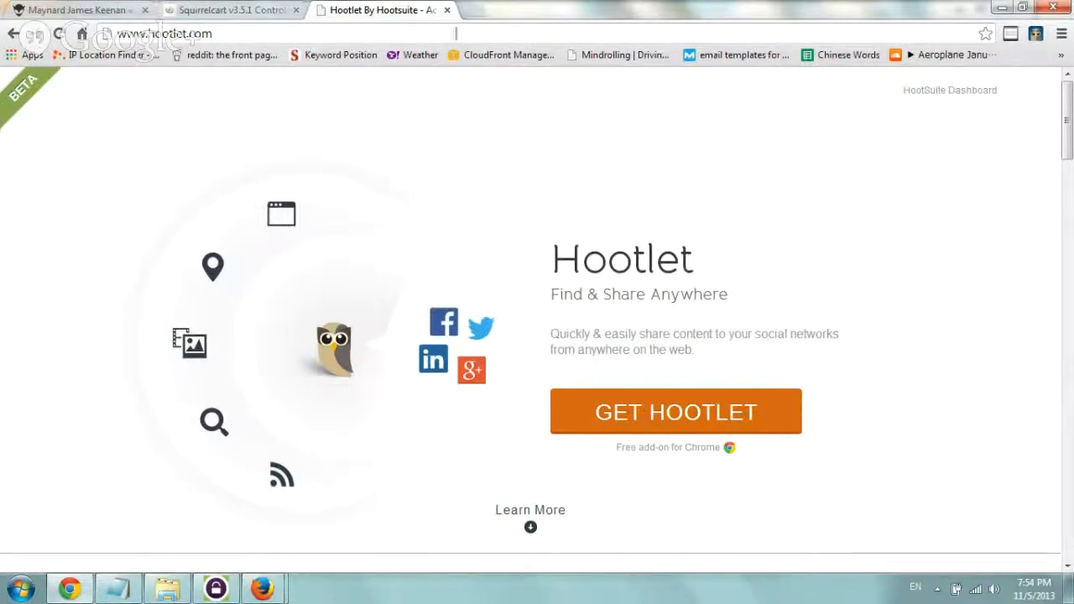
Go to astralwebinc.com/blog/ and view the 'Check Load Speed of Webpage' post
click(165, 33)
text(astralwebinc)
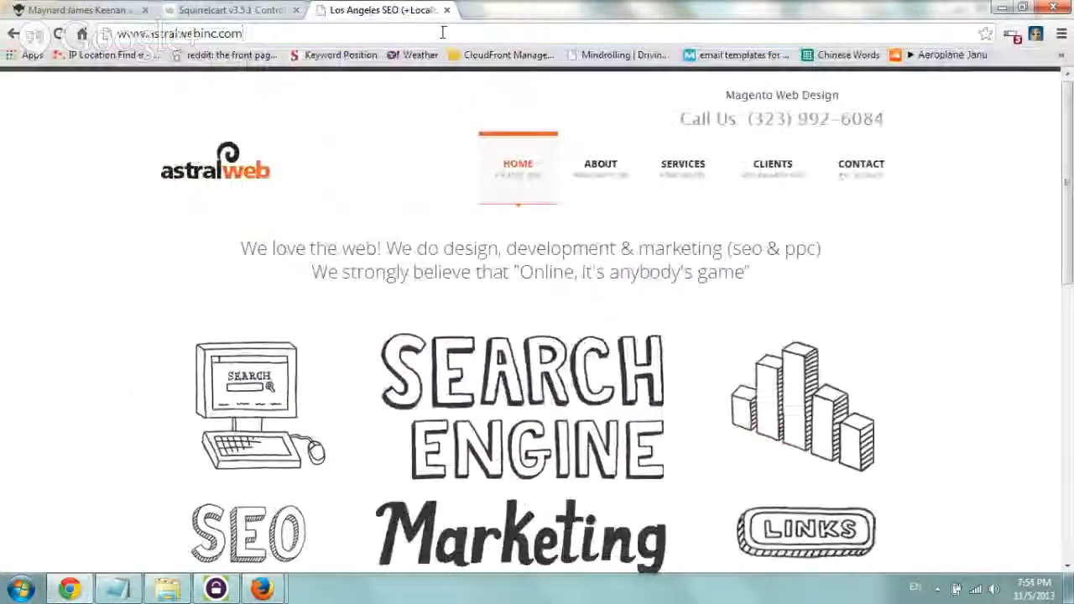
text(/blog/#sthash.AJmO7Vi8.dpbs)
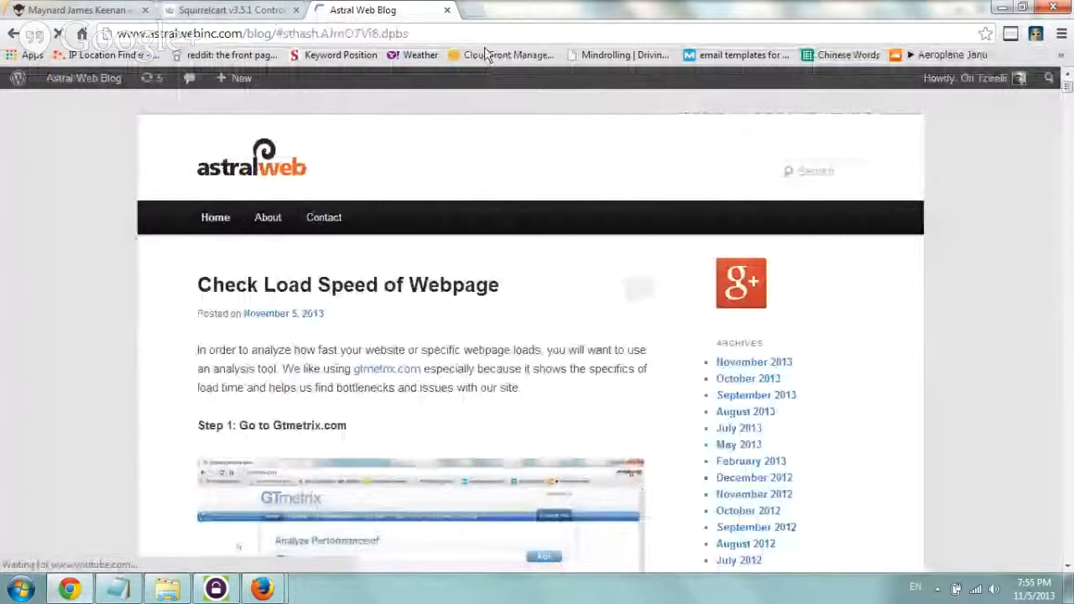
click(348, 284)
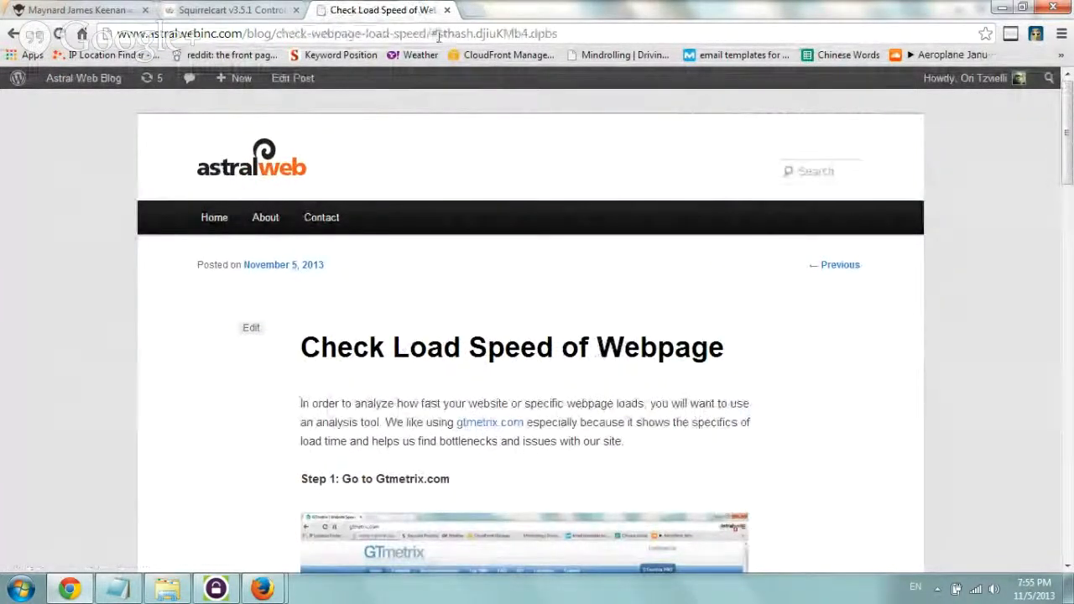
mouse_move(1035, 33)
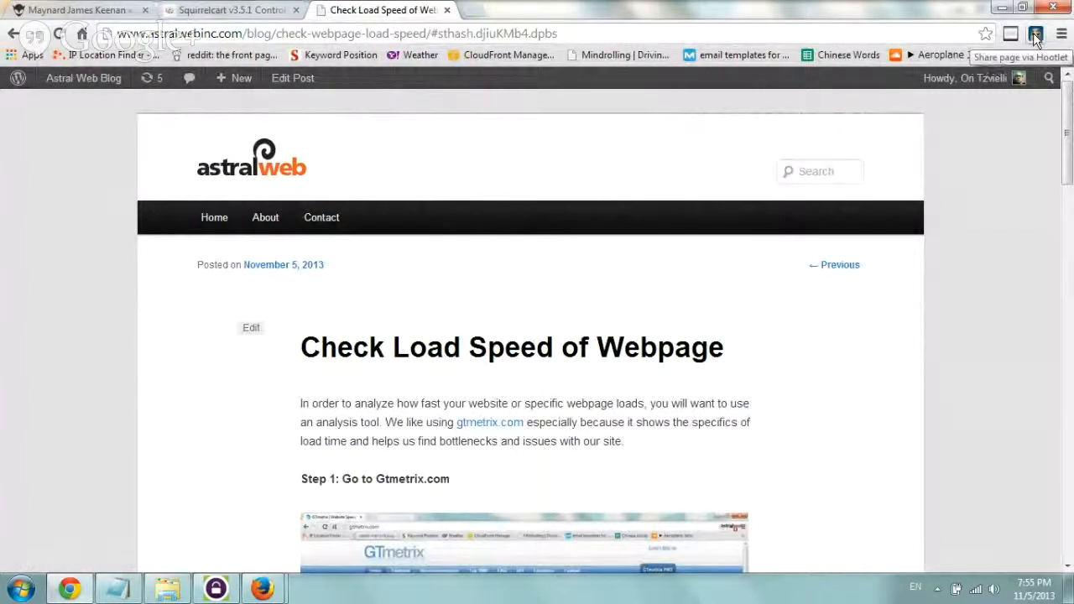
Share the post's title and short link to Twitter via Hootlet's Send Now, then dismiss the sent confirmation
click(1034, 34)
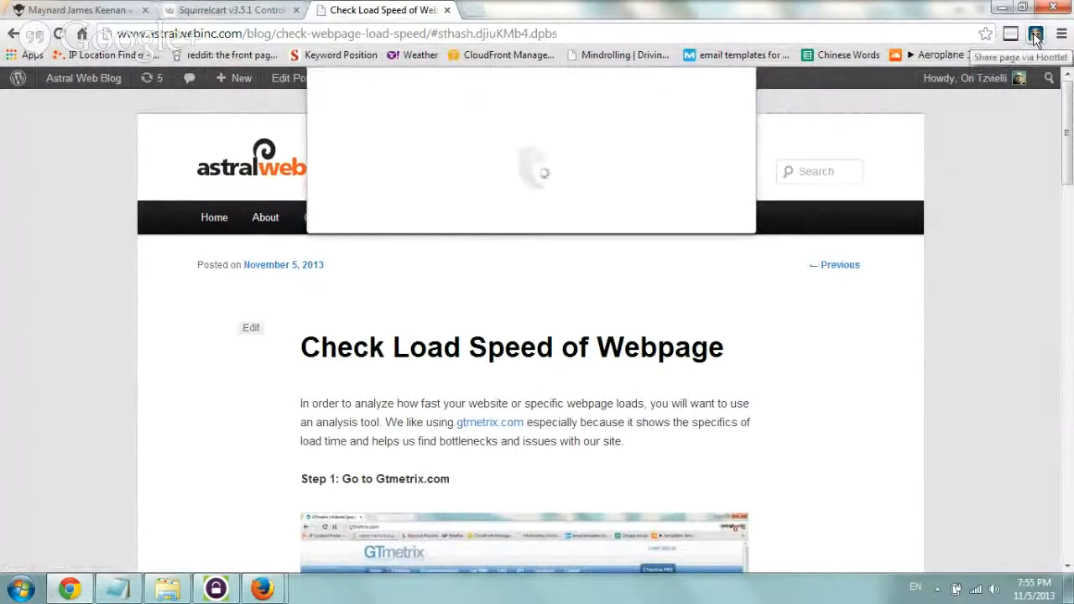
click(1036, 33)
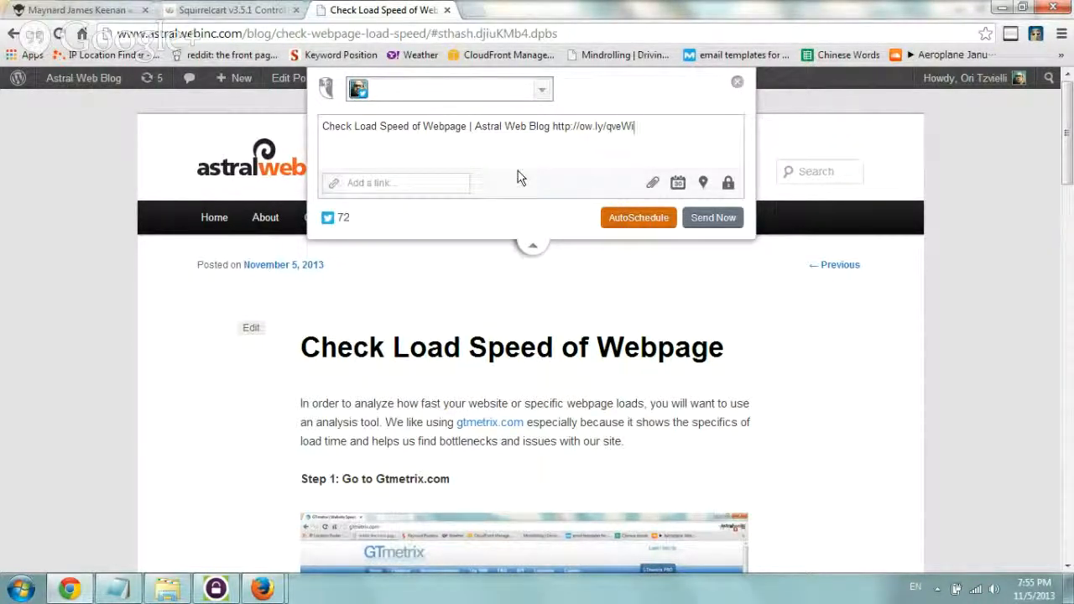
click(711, 218)
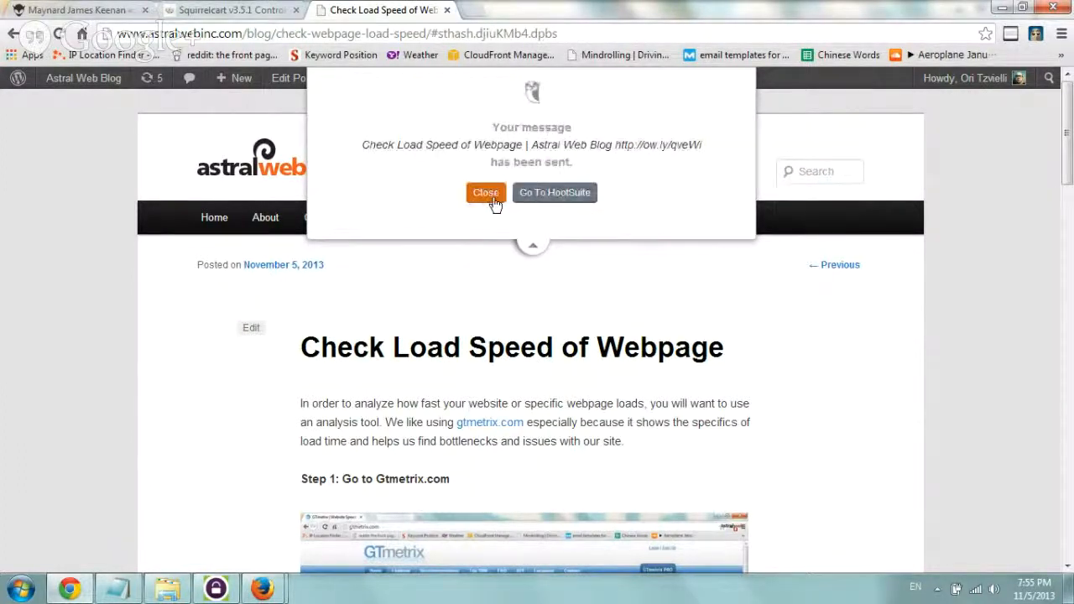
click(486, 192)
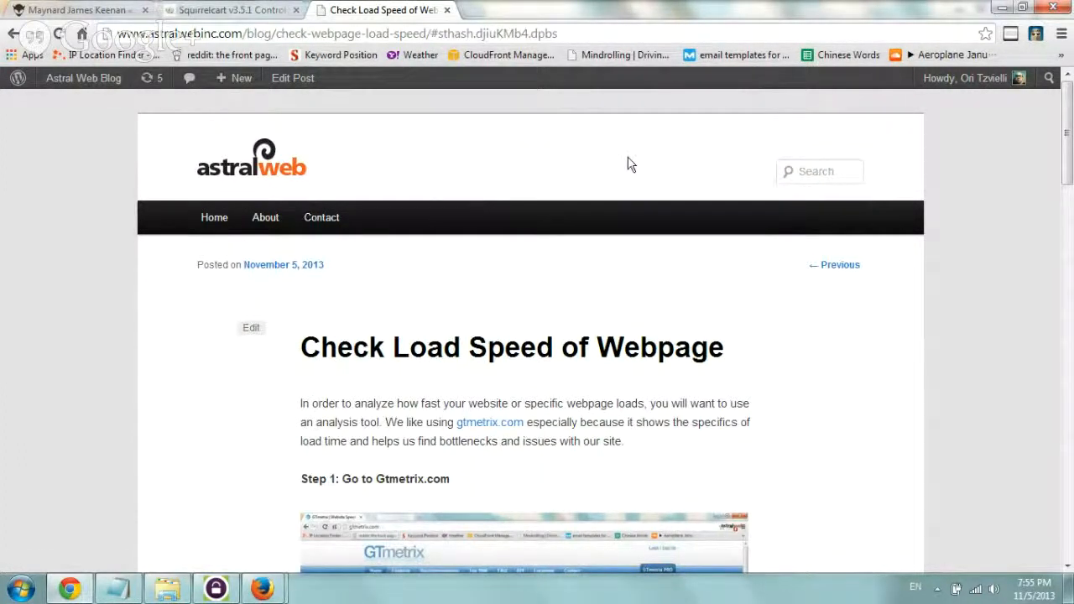